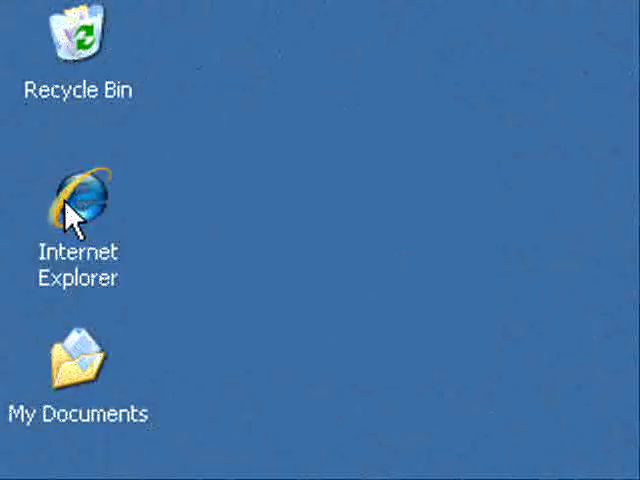
Step: Launch Internet Explorer and enter codefromthe70s.org in the address bar
double_click(78, 194)
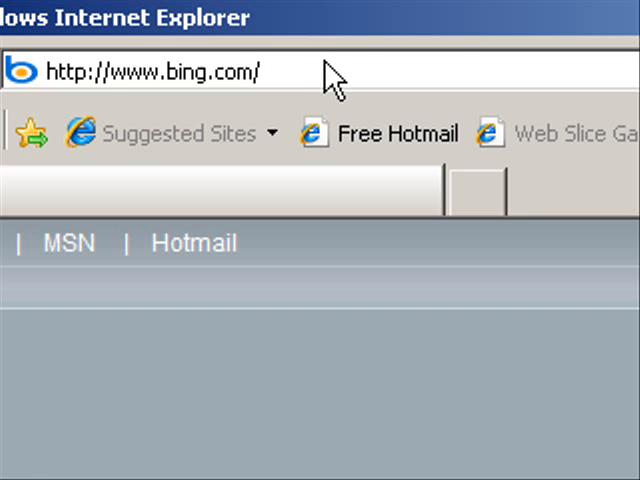
text(codefr)
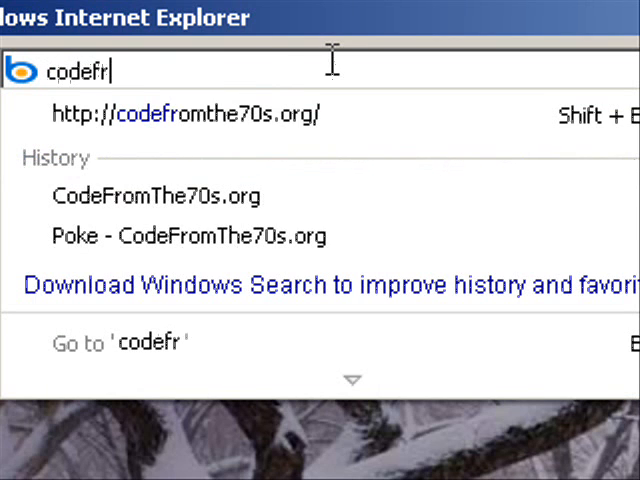
text(omthe)
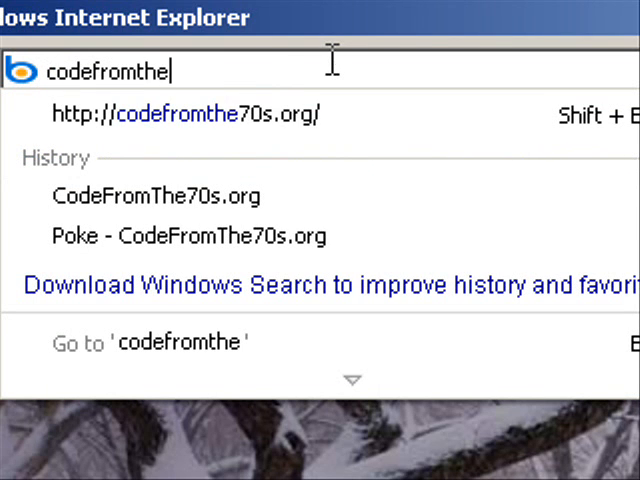
text(70s.o)
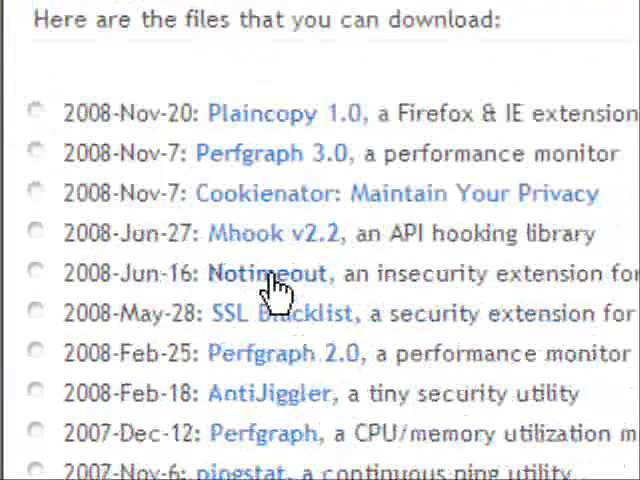
Step: Go to the Poke project page and save poke-2.0.1.zip
scroll(down, 3)
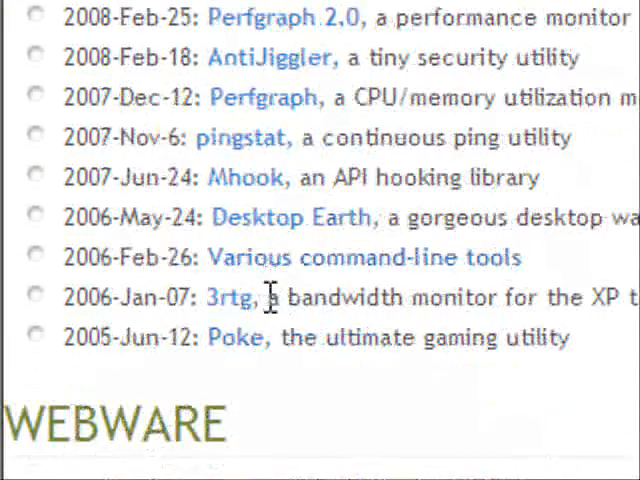
click(235, 337)
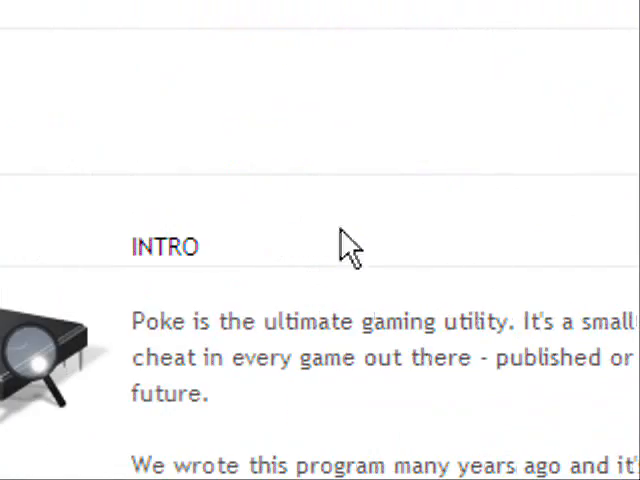
scroll(down, 3)
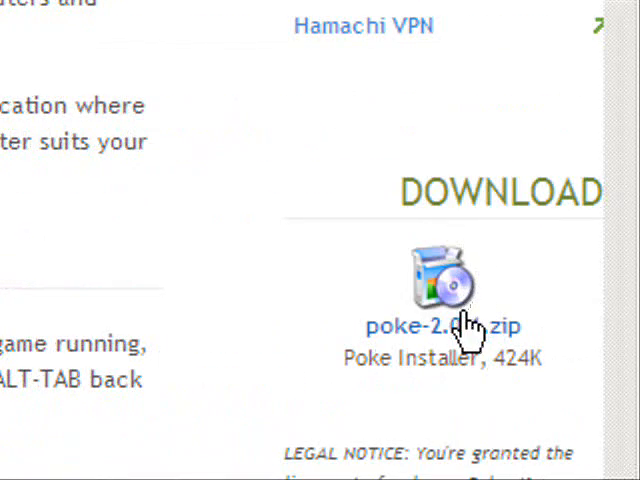
click(438, 325)
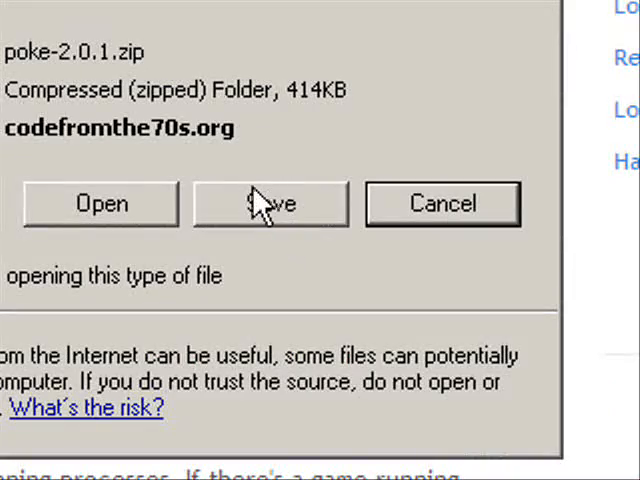
click(268, 203)
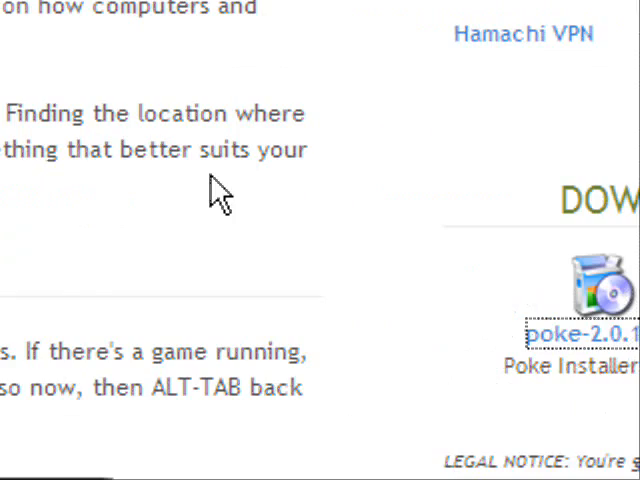
scroll(up, 3)
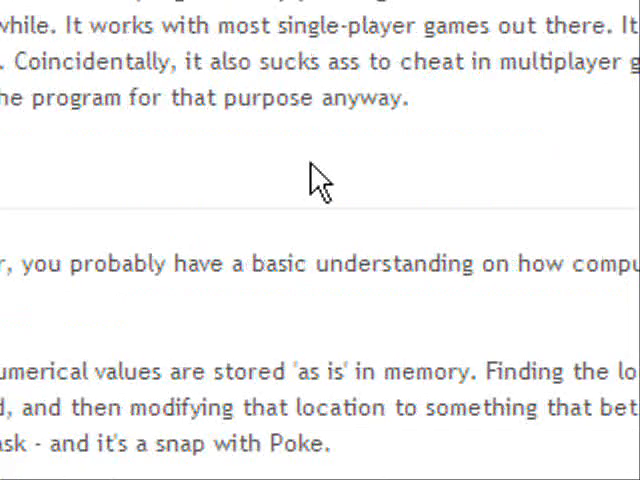
Step: Extract poke-2.0.1.zip with the Extraction Wizard and launch PokeSetup.msi
right_click(80, 300)
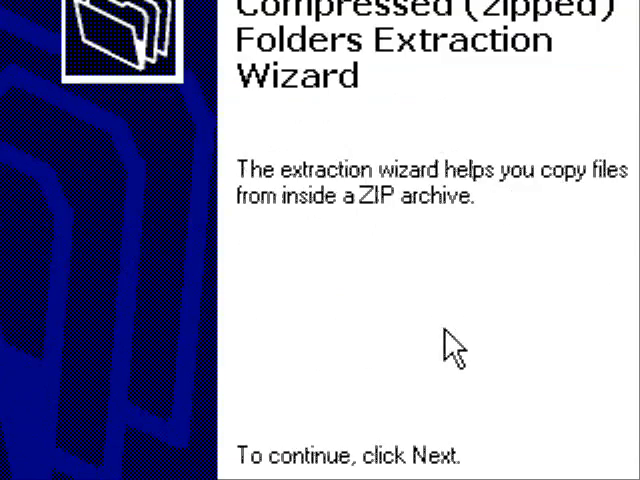
click(335, 347)
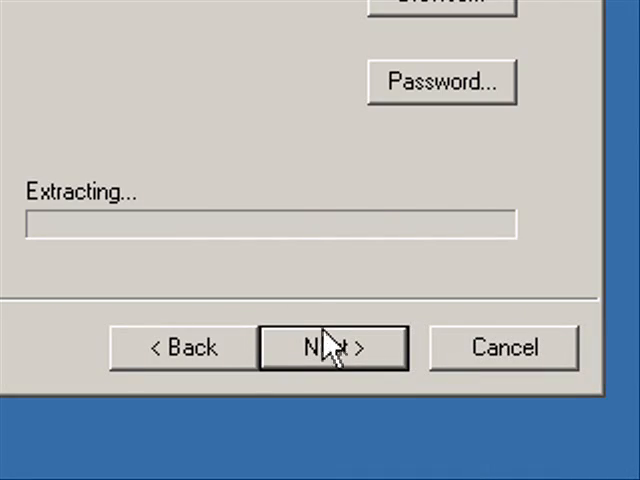
click(333, 347)
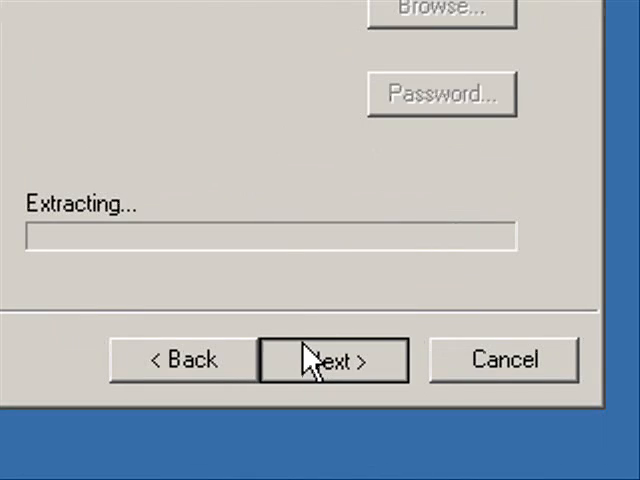
click(333, 359)
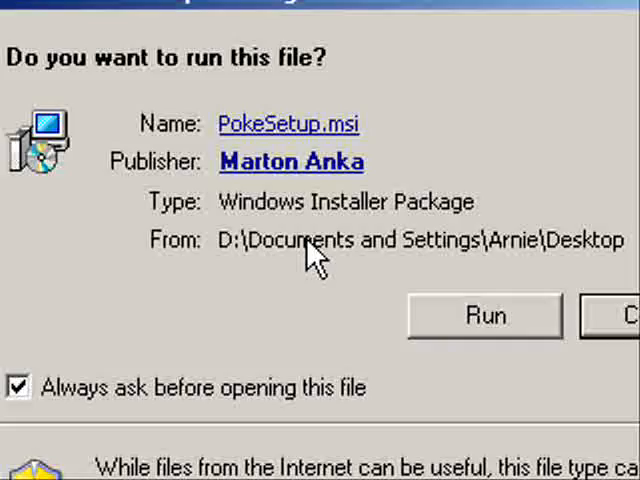
Step: Run PokeSetup.msi past the security warning and close the finished installer
click(484, 315)
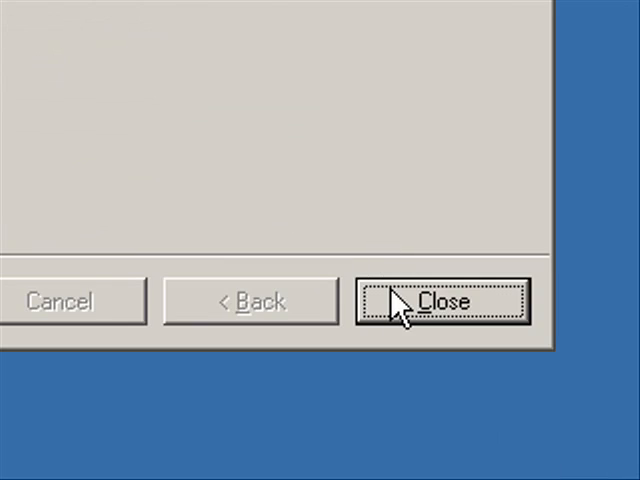
click(443, 301)
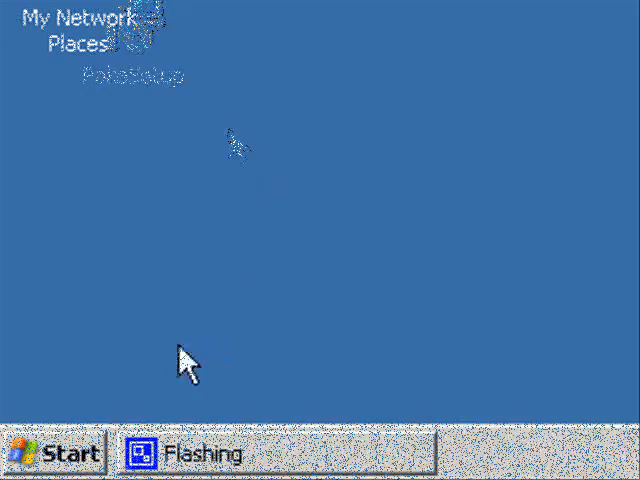
Step: Start a Solitaire game and show All Programs with the new Poke entry
click(57, 453)
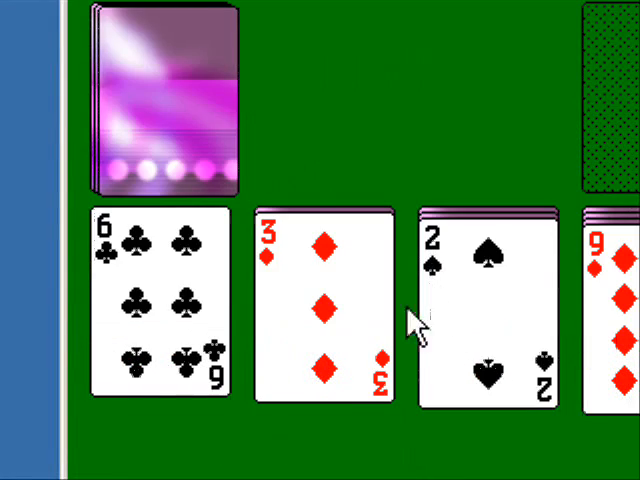
click(50, 453)
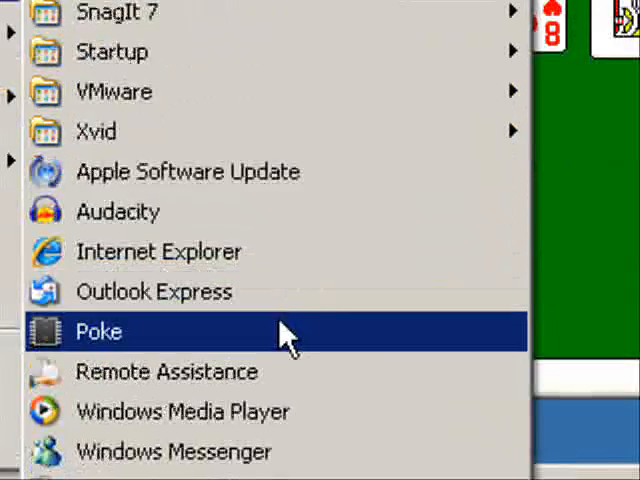
Step: Launch Poke and choose Solitaire as the target process
click(97, 331)
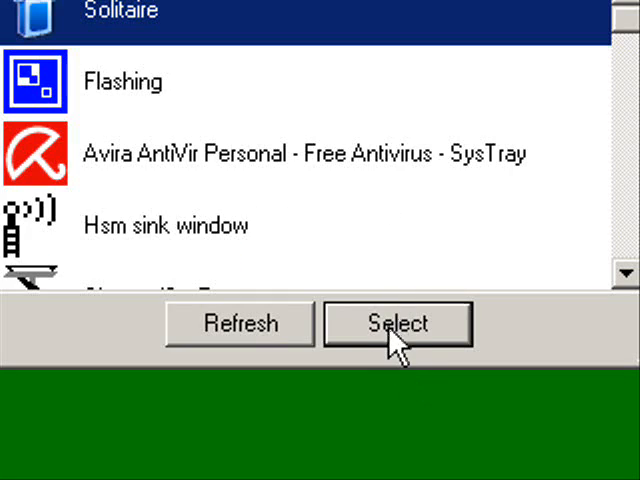
click(397, 323)
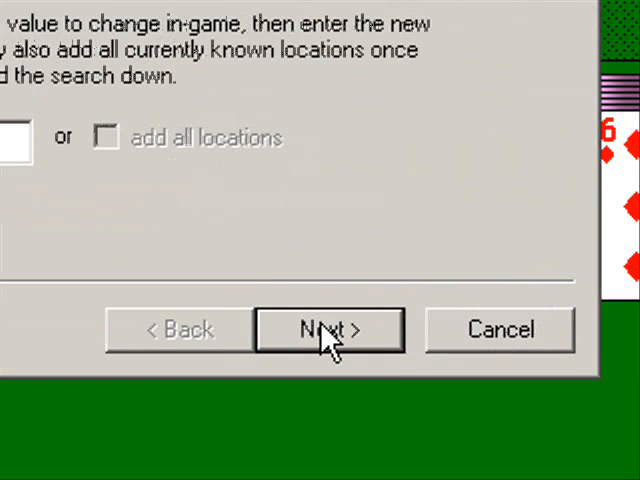
Step: Search memory for the current score, change it in Solitaire, and narrow to the match
click(329, 329)
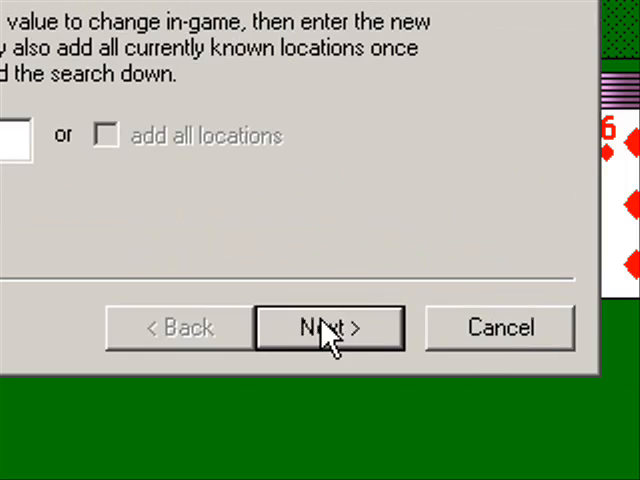
click(328, 327)
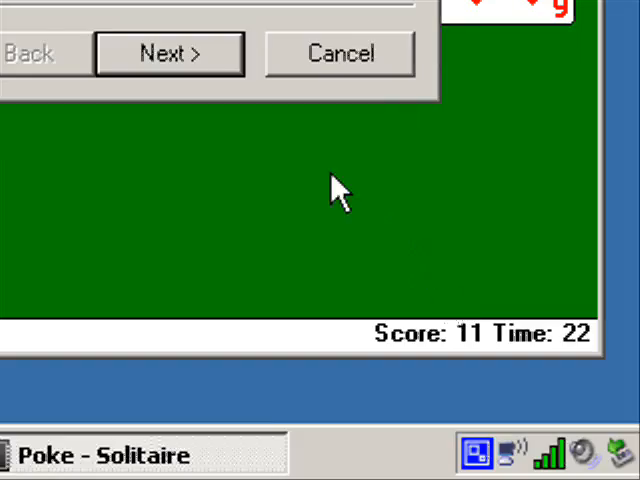
click(169, 53)
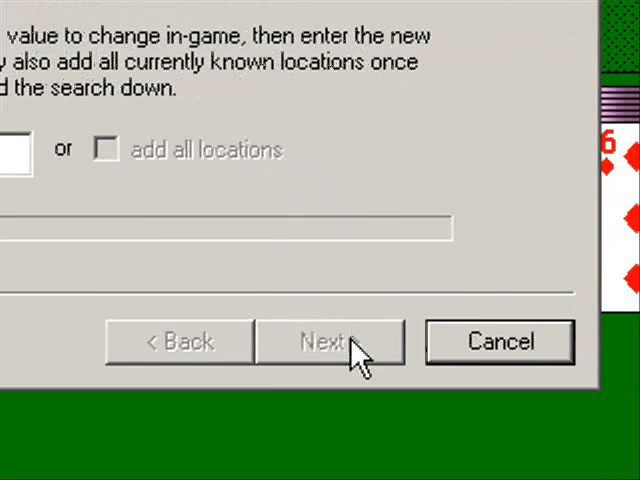
click(332, 341)
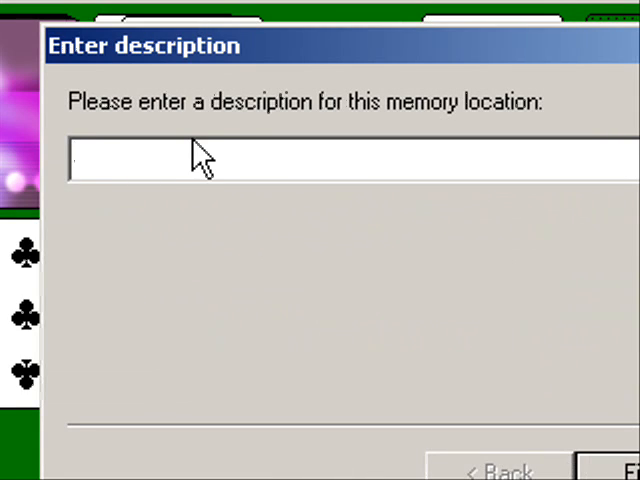
Step: Describe the score location as 'Solita' and finish adding it
text(Solita)
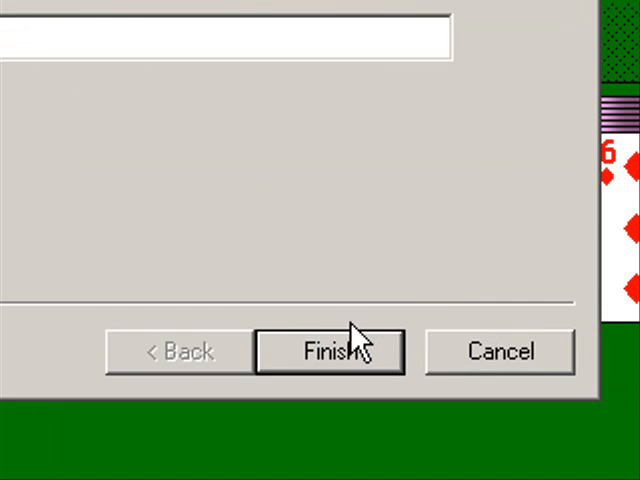
click(330, 351)
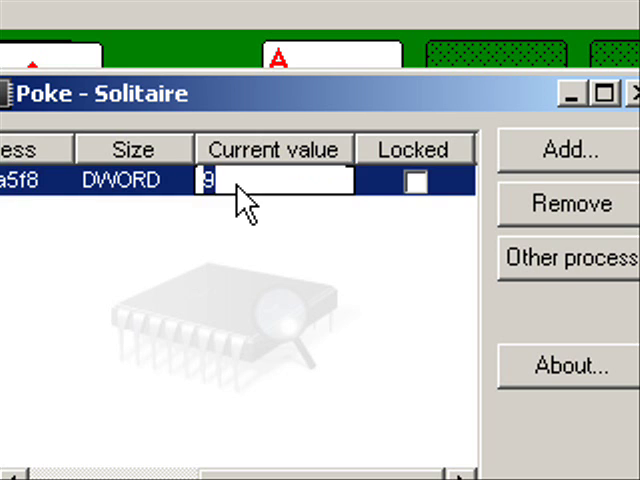
Step: Set the score location's value to 1000000, lock it, and return to Solitaire
text(1000)
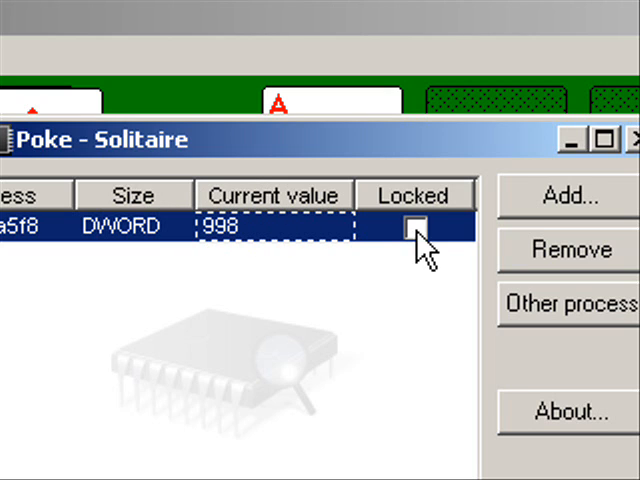
click(414, 228)
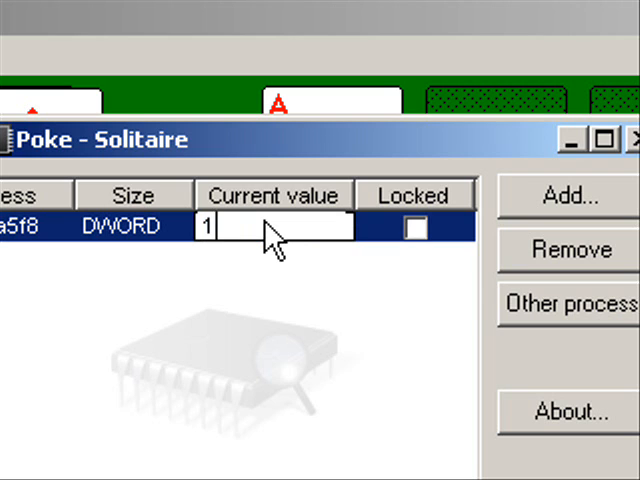
text(1000000)
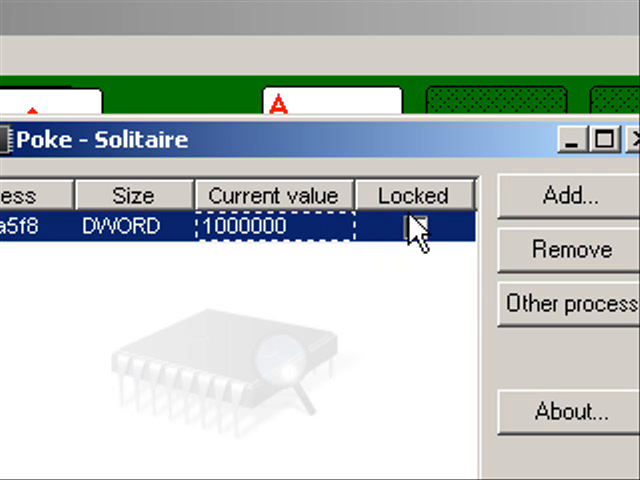
click(414, 227)
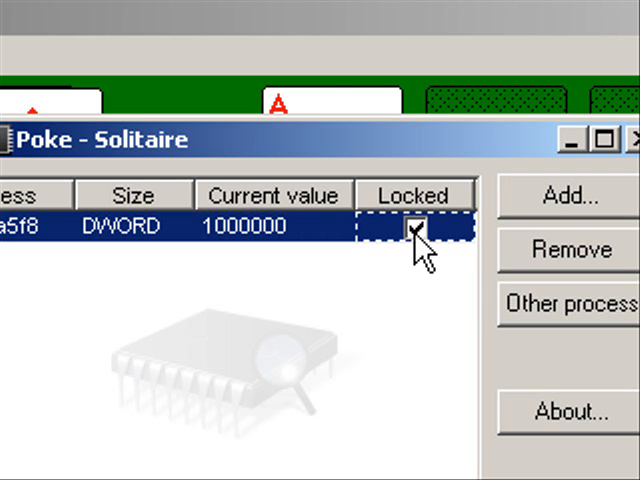
click(415, 228)
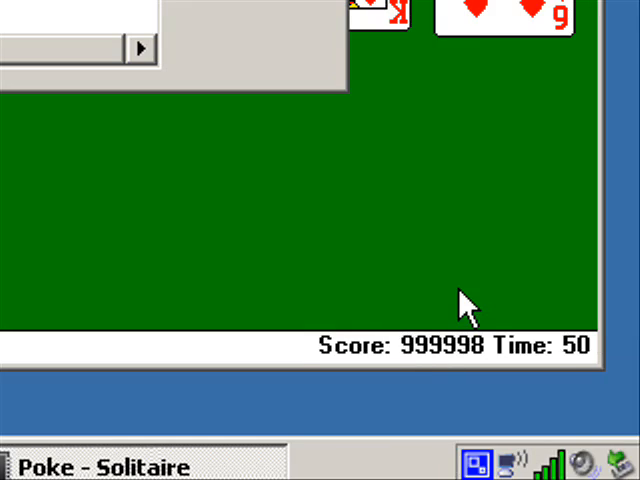